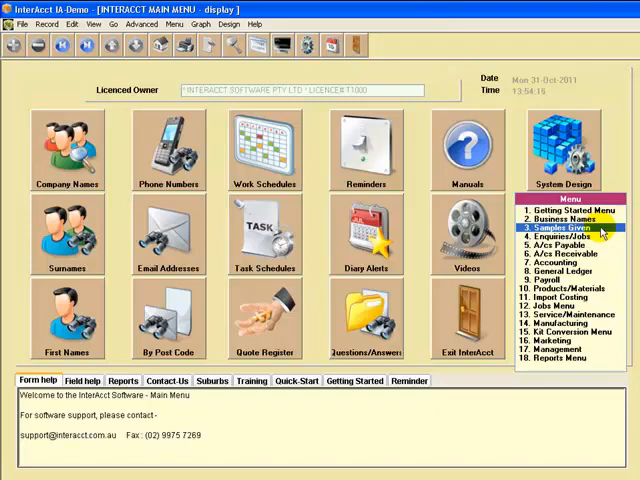
# - Open the Samples Given database from the Main Menu and dismiss the allowed status values list
pyautogui.click(564, 228)
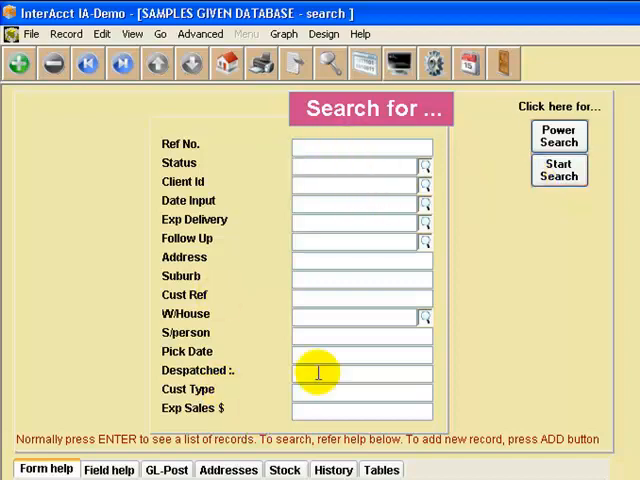
pyautogui.moveTo(530, 196)
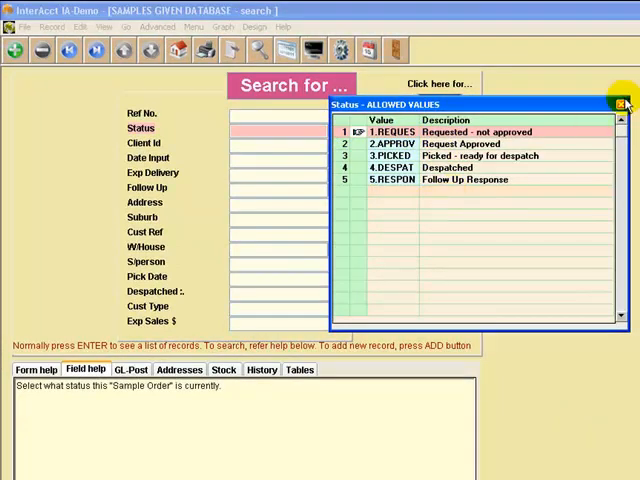
pyautogui.click(620, 104)
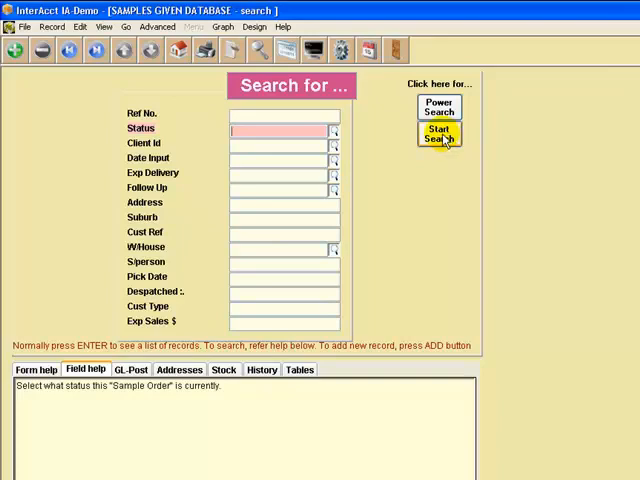
# - List the existing samples given records, then begin a blank new record
pyautogui.click(438, 136)
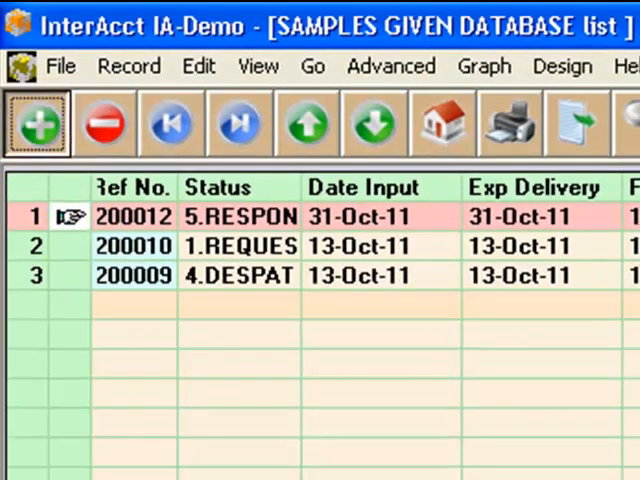
pyautogui.click(36, 122)
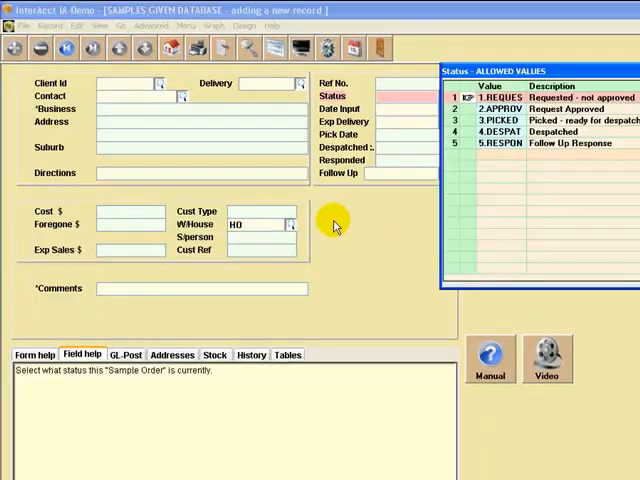
pyautogui.moveTo(336, 218)
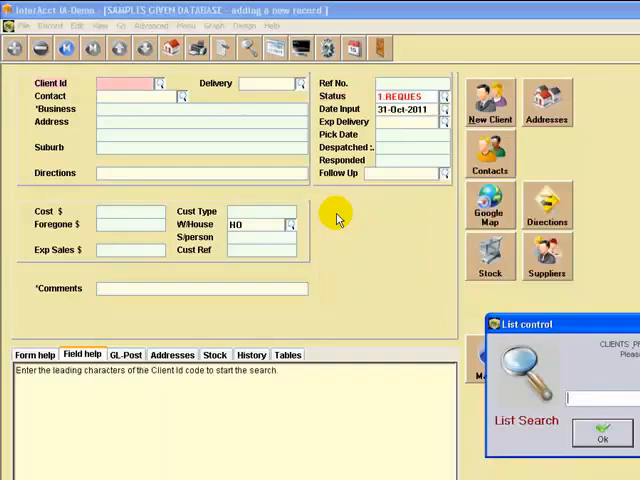
pyautogui.moveTo(338, 216)
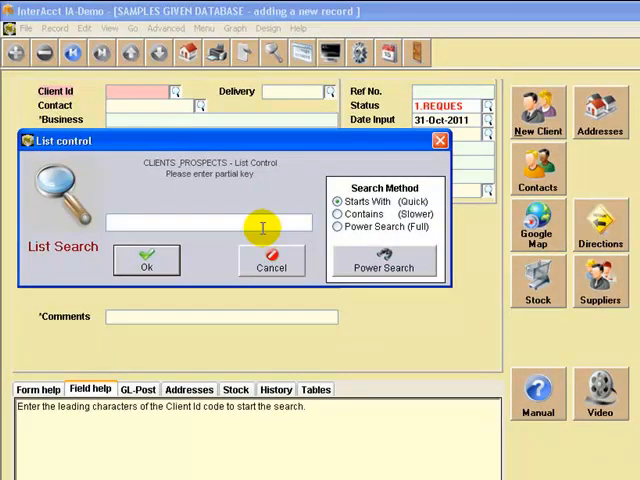
# - Look up clients matching 'bus' and assign Business Resources Pty Ltd
pyautogui.write('b')
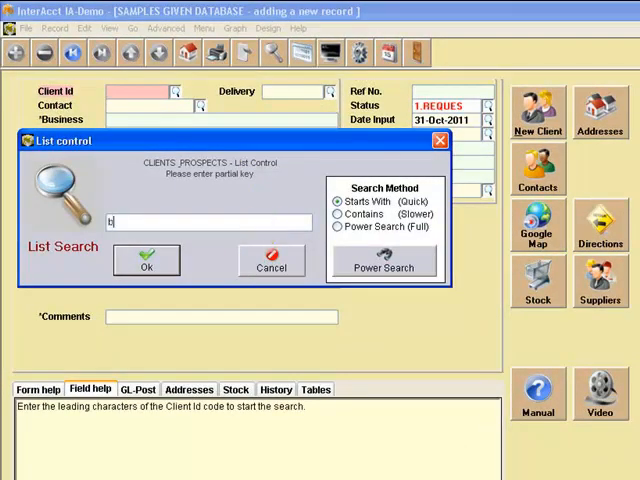
pyautogui.write('us')
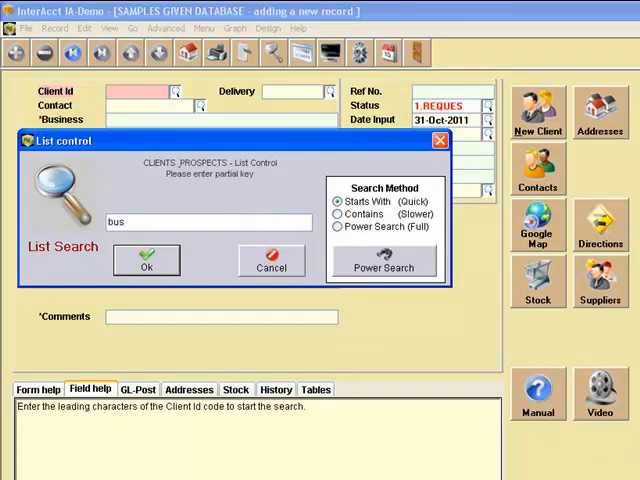
pyautogui.click(146, 260)
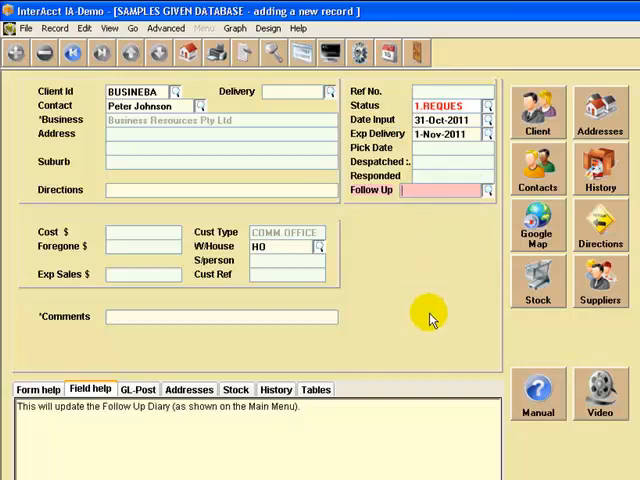
# - Enter a follow-up date of 14.11 (14-Nov-2011)
pyautogui.write('14.11')
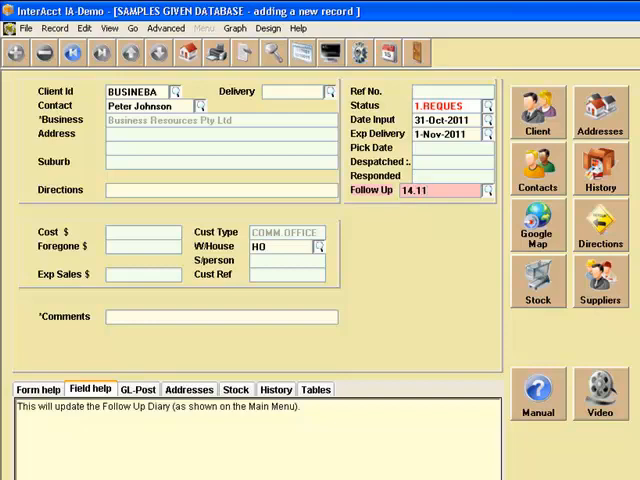
pyautogui.click(430, 192)
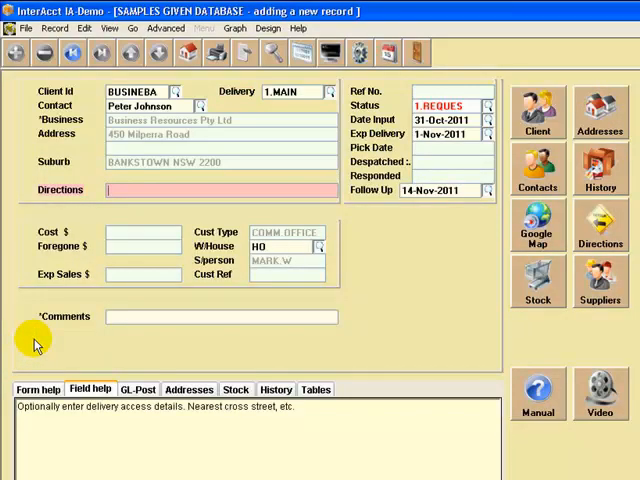
# - Enter delivery directions 'deliver to warehouse at the rear'
pyautogui.write('deliver to warehouse a')
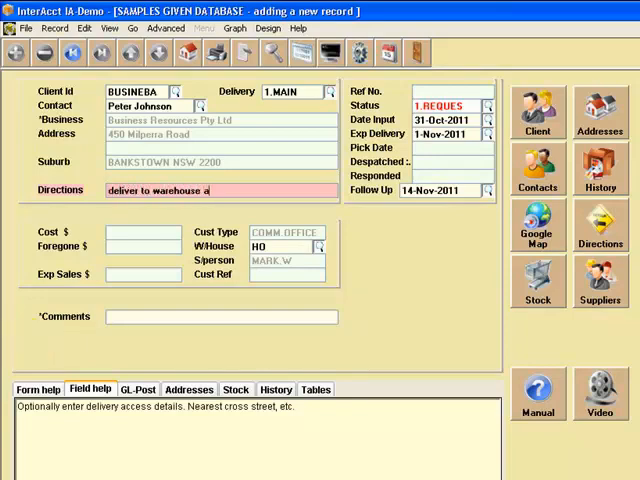
pyautogui.write('t the rear')
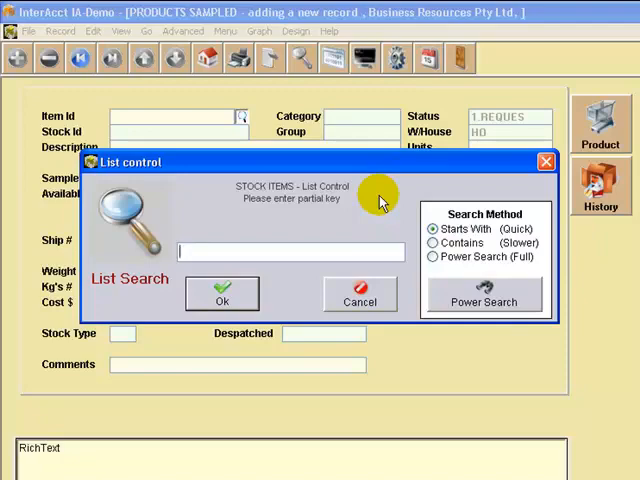
# - Search stock items for '22' and choose 22Z10, the NDFEB Disk Magnet
pyautogui.write('22')
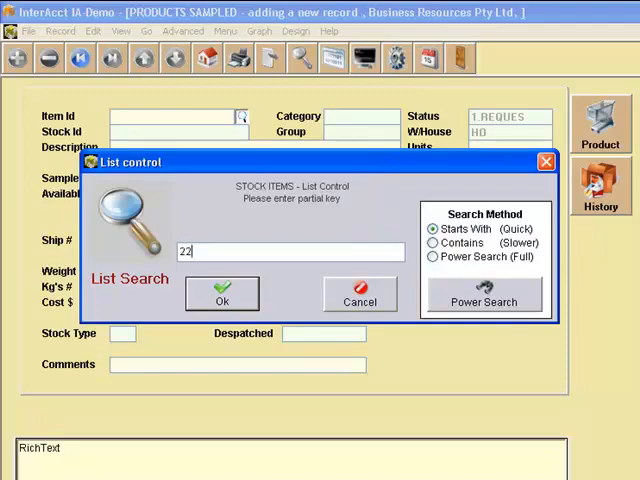
pyautogui.click(220, 300)
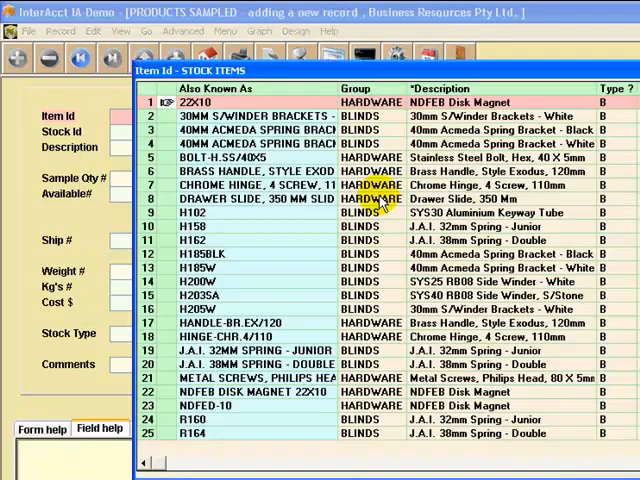
pyautogui.moveTo(556, 76)
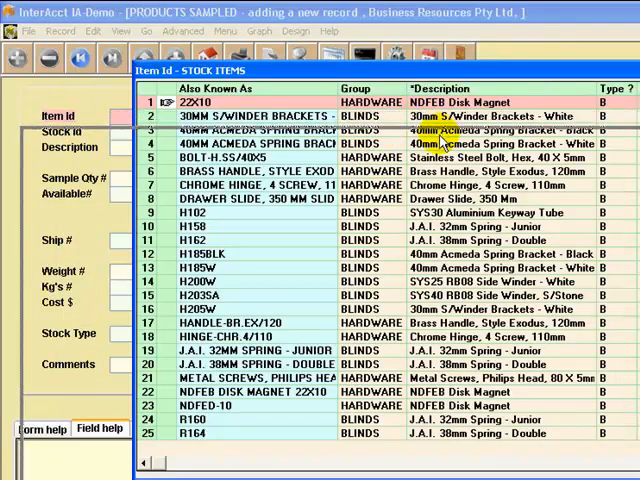
pyautogui.doubleClick(180, 100)
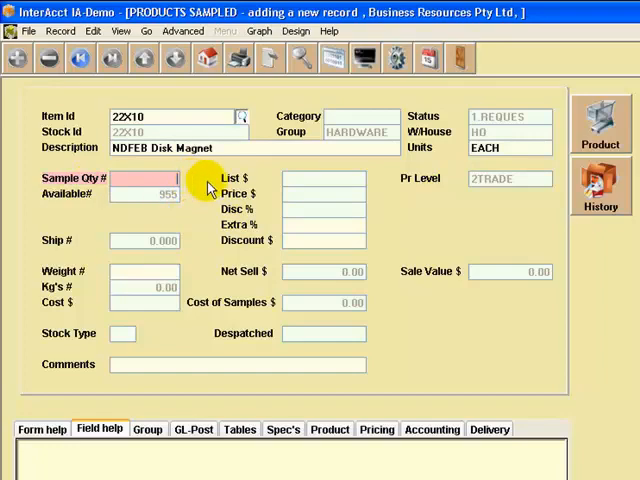
# - Enter a sample quantity of 150.000 for the disk magnet
pyautogui.write('150.000')
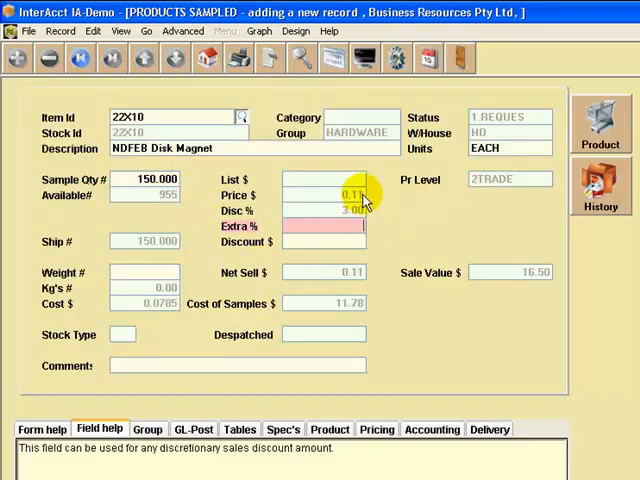
pyautogui.moveTo(390, 210)
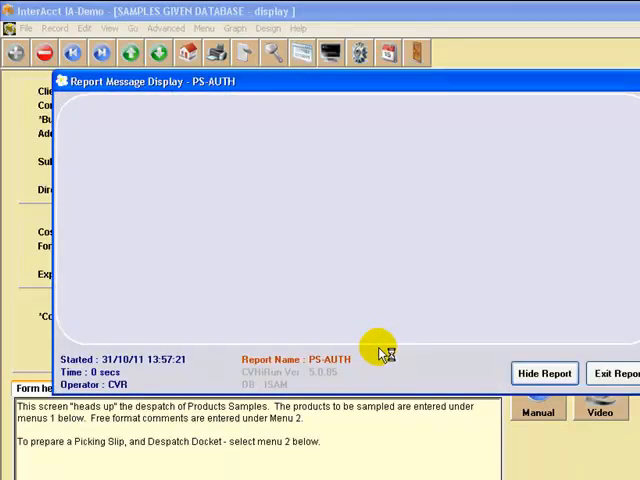
pyautogui.moveTo(344, 356)
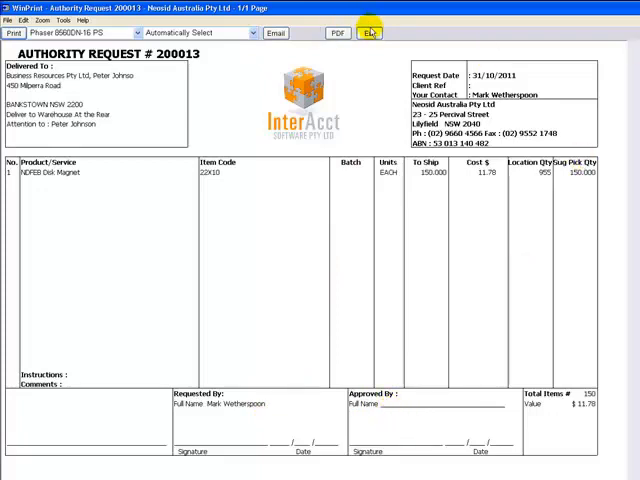
# - Dismiss the Authority Request #200013 preview to return to the sample record
pyautogui.click(370, 32)
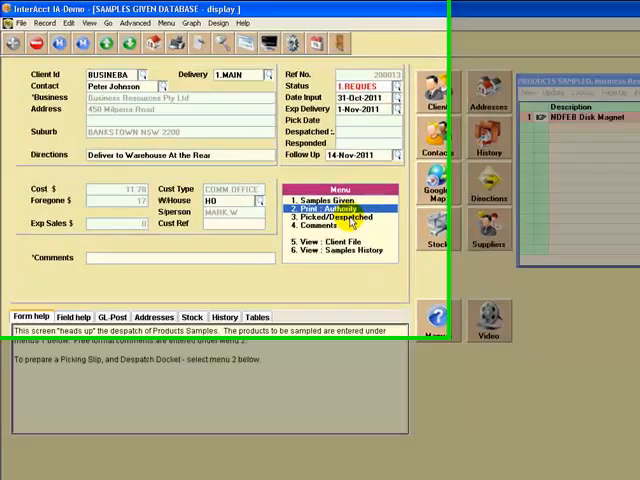
# - Mark the samples as 4.DESPAT with the default picked and despatched dates
pyautogui.click(338, 216)
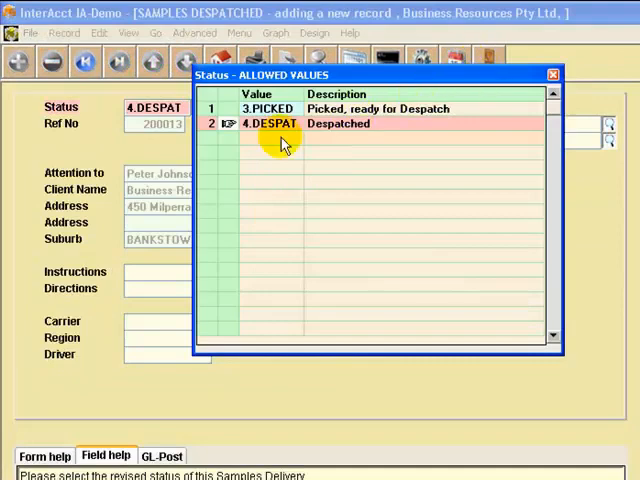
pyautogui.moveTo(268, 204)
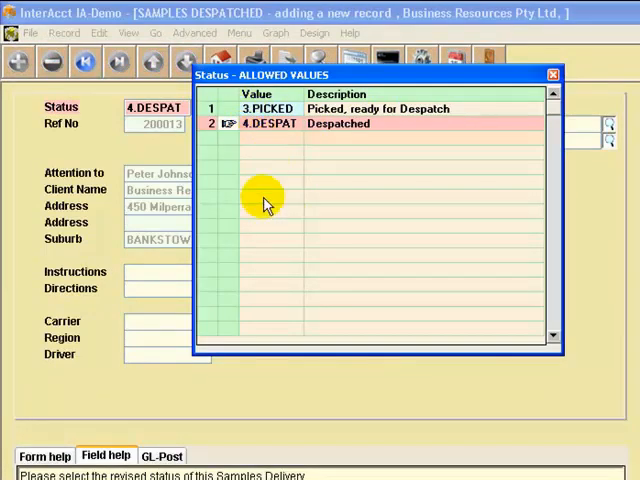
pyautogui.moveTo(258, 148)
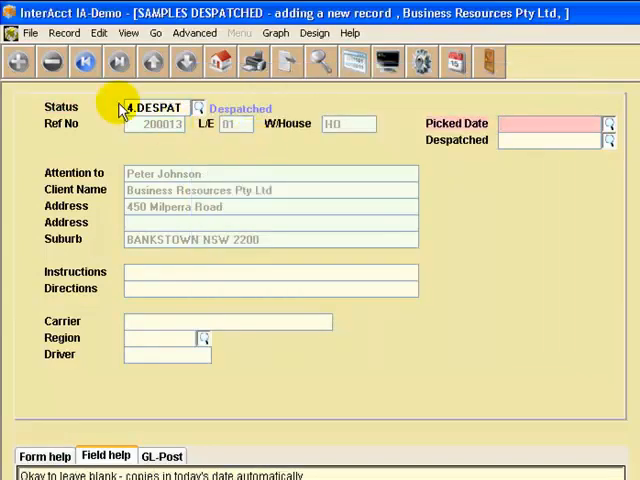
pyautogui.moveTo(564, 178)
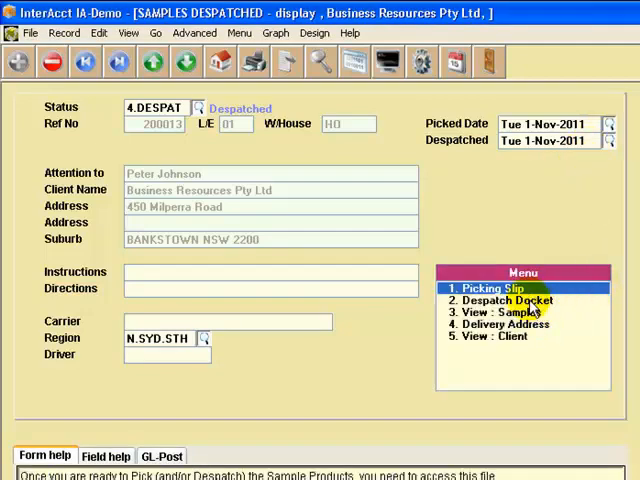
# - Produce the dispatch docket paperwork from the Samples Despatched menu
pyautogui.click(500, 300)
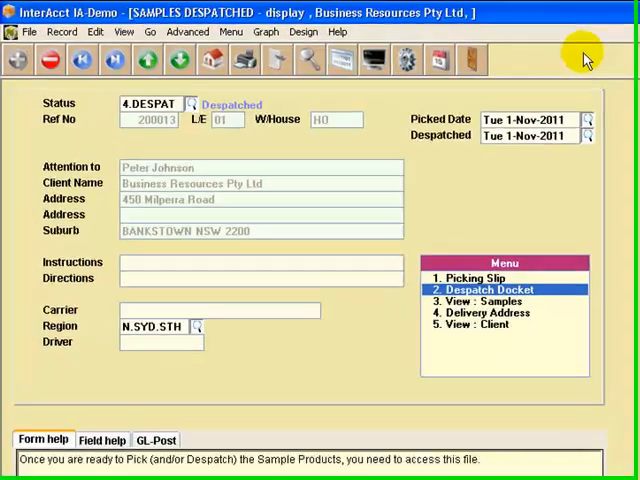
pyautogui.moveTo(556, 208)
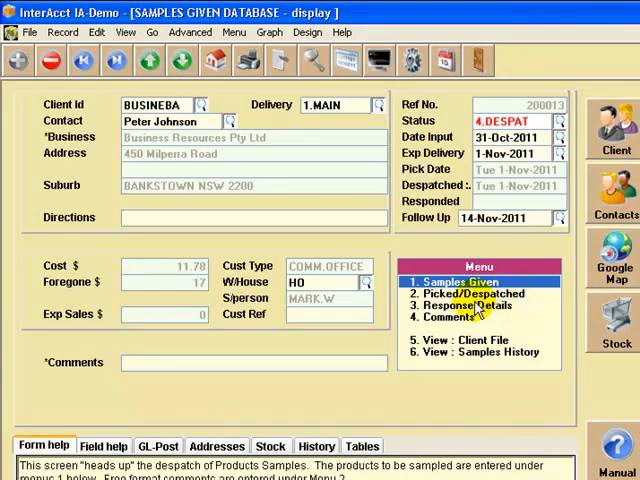
pyautogui.moveTo(478, 308)
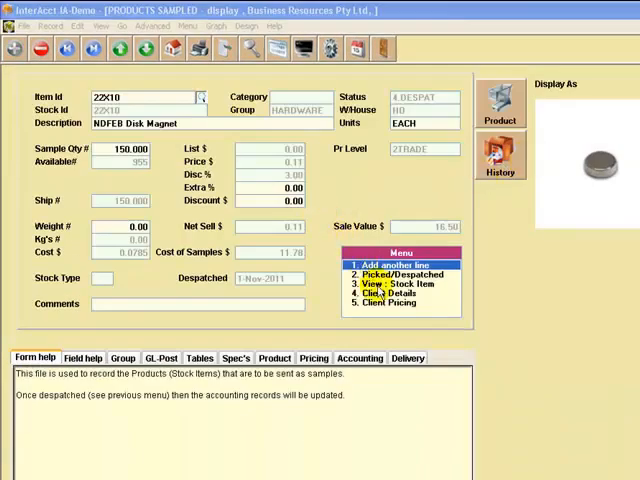
pyautogui.moveTo(616, 228)
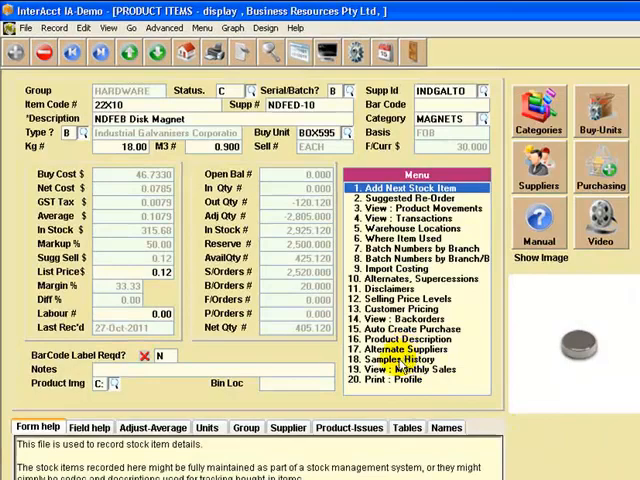
# - Show the samples-to-customers history for the NDFEB Disk Magnet
pyautogui.click(388, 356)
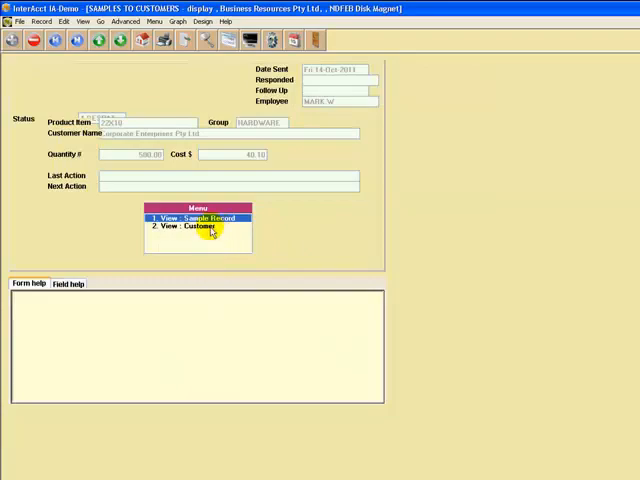
# - View the Corporate Enterprises customer record from the Samples to Customers menu
pyautogui.click(190, 224)
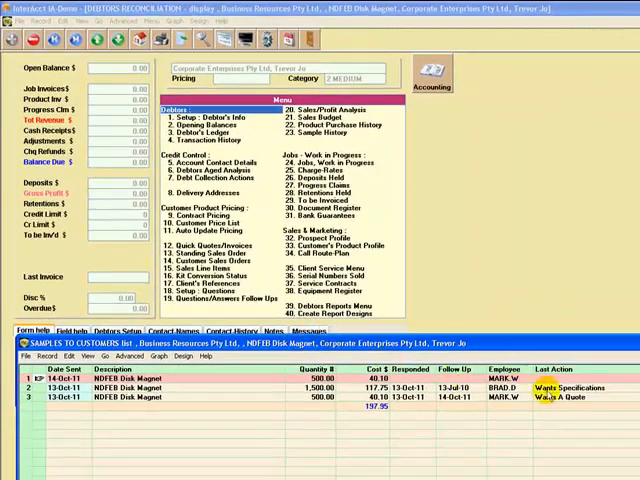
pyautogui.moveTo(480, 440)
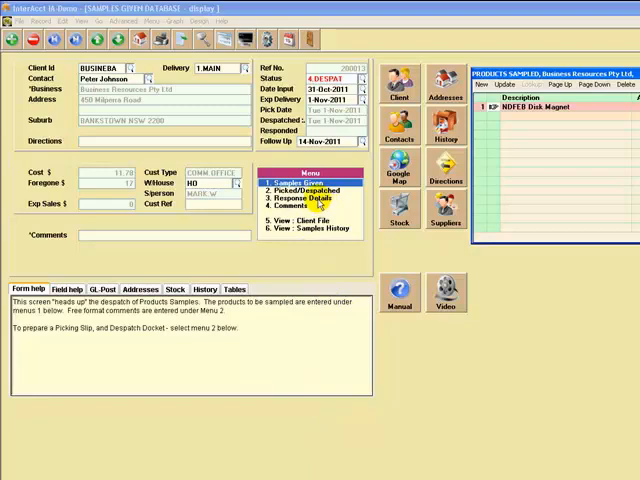
pyautogui.moveTo(320, 200)
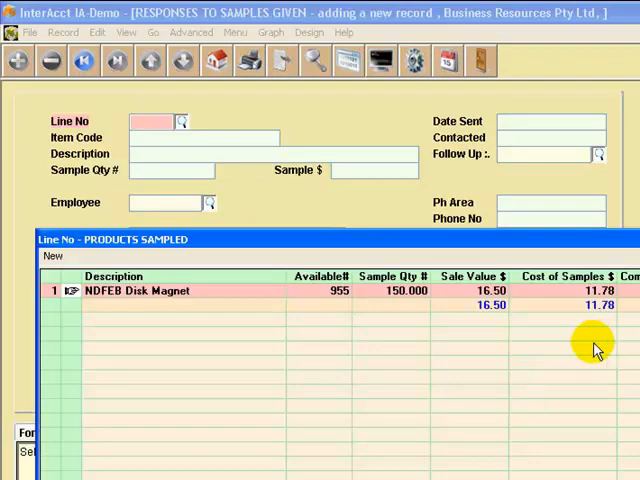
pyautogui.moveTo(452, 376)
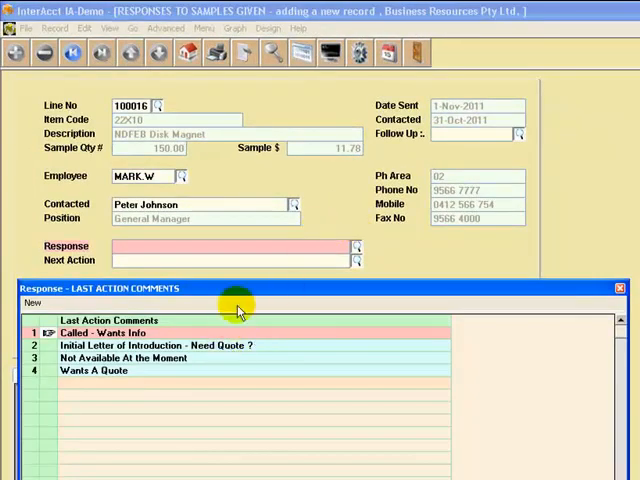
# - Record response Wants A Quote, follow-up 11.1, next action Prepare Quote, revenue 250
pyautogui.click(110, 332)
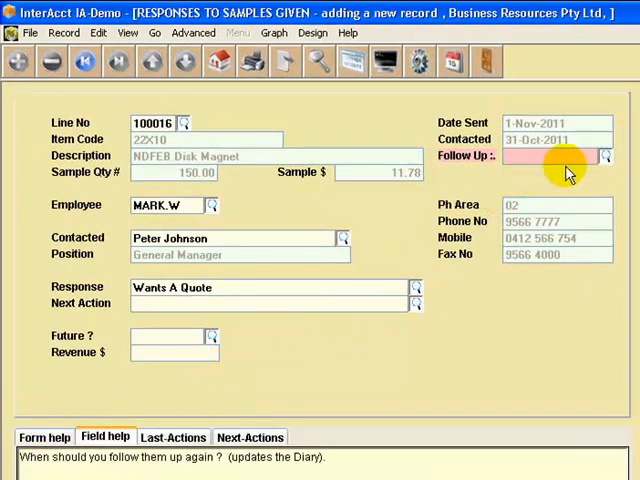
pyautogui.write('11.1')
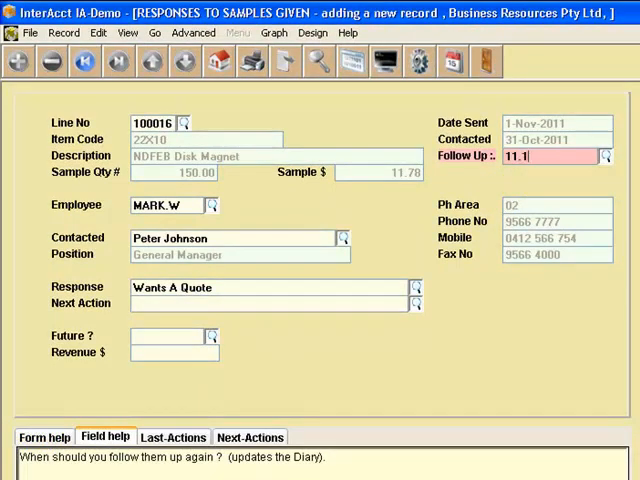
pyautogui.click(416, 304)
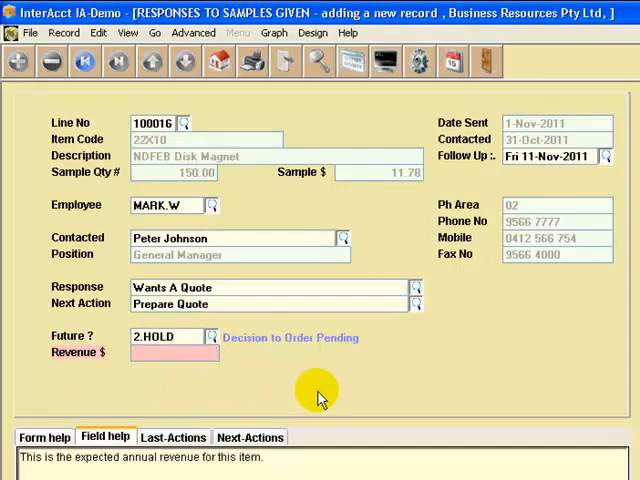
pyautogui.write('25')
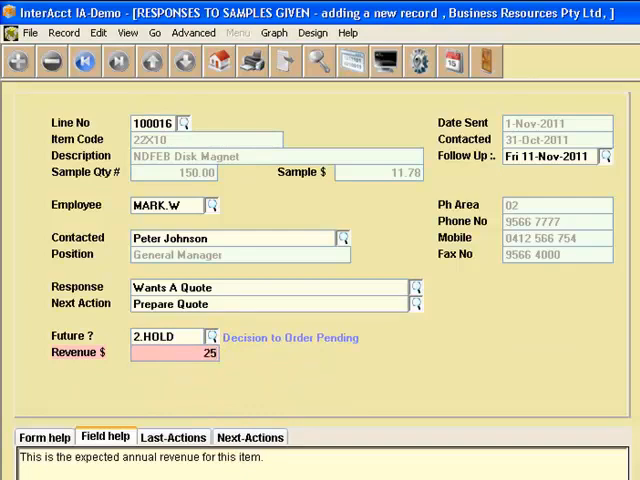
pyautogui.write('0')
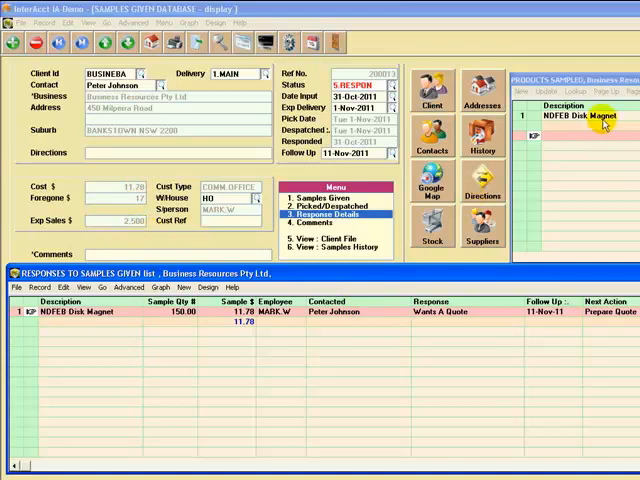
pyautogui.moveTo(584, 312)
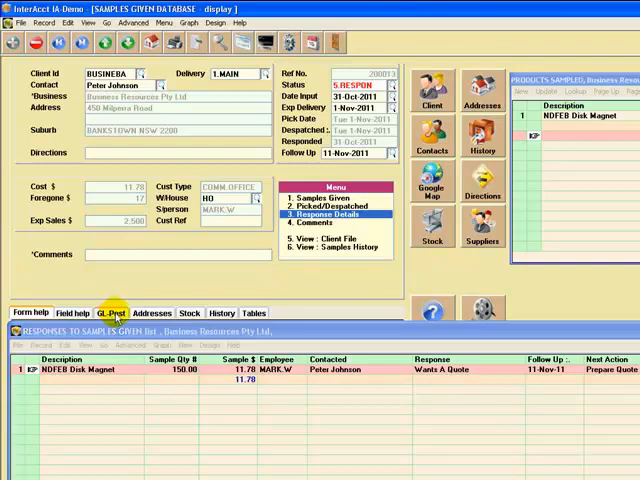
# - Save the response so the sample shows Responded with follow-up 11-Nov-2011
pyautogui.click(110, 312)
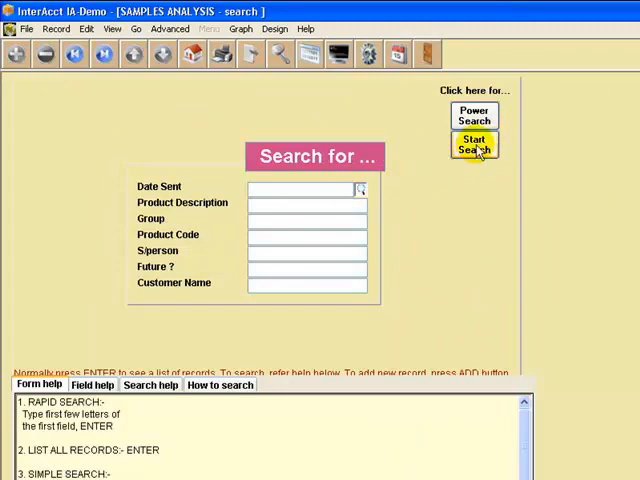
# - Start a blank-criteria search listing all Samples Analysis records
pyautogui.click(474, 144)
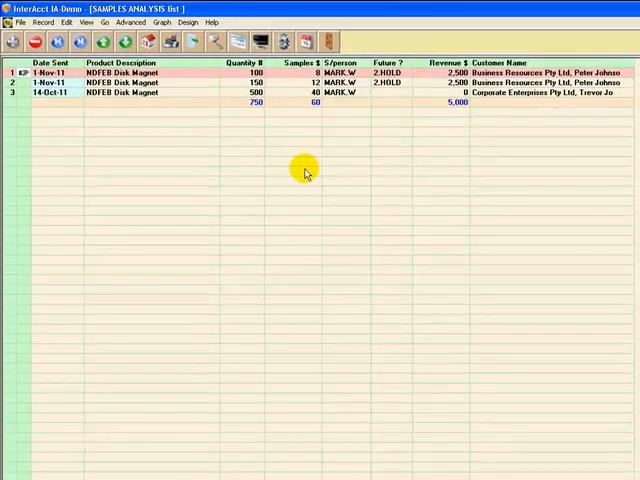
pyautogui.moveTo(146, 104)
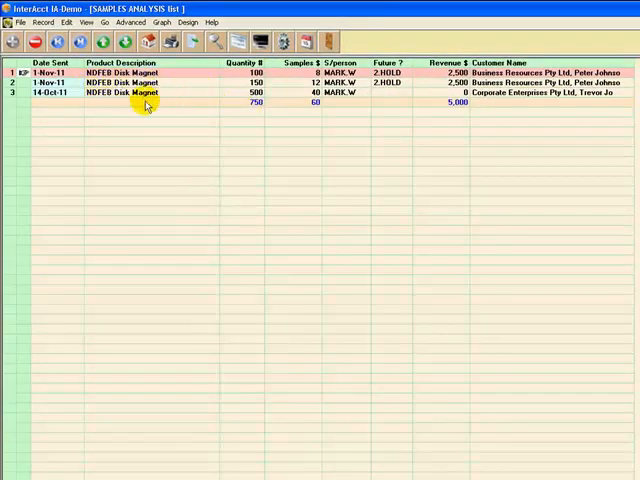